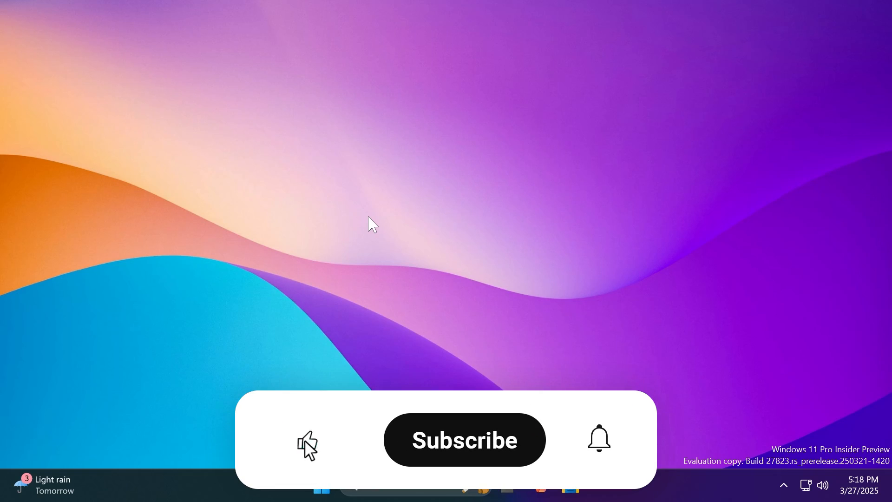
Launch the Settings app from the Start panel's Recent list, landing on its Home page.
click(463, 439)
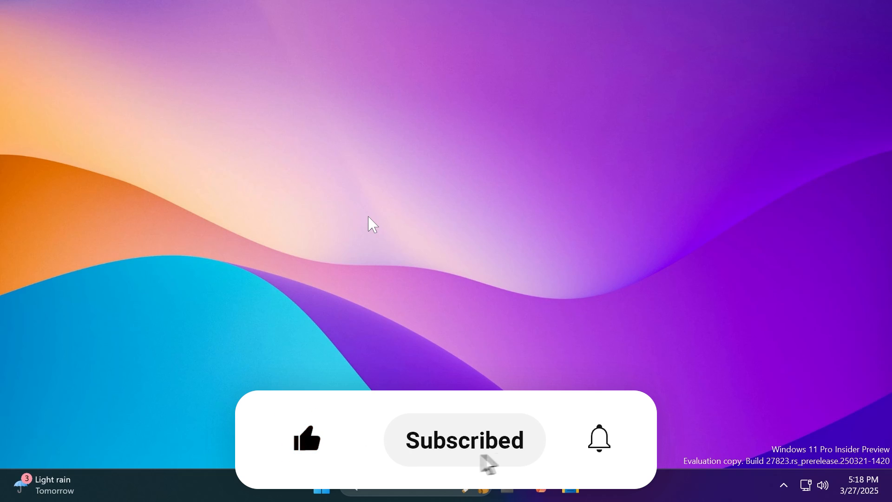
click(599, 438)
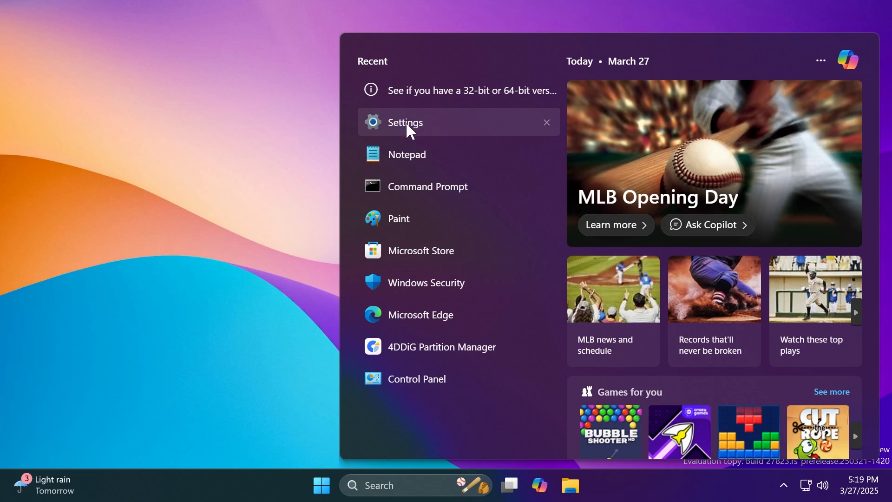
click(405, 122)
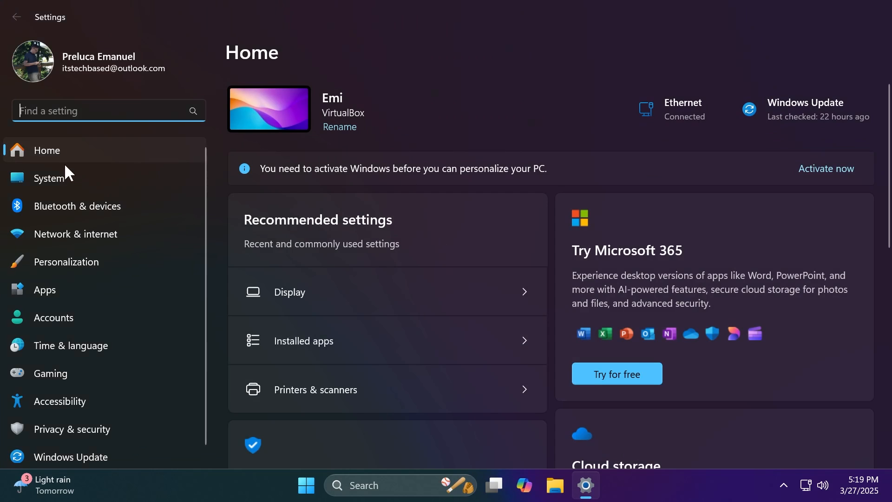
Show the System About page with its storage, graphics, RAM and processor cards.
click(49, 177)
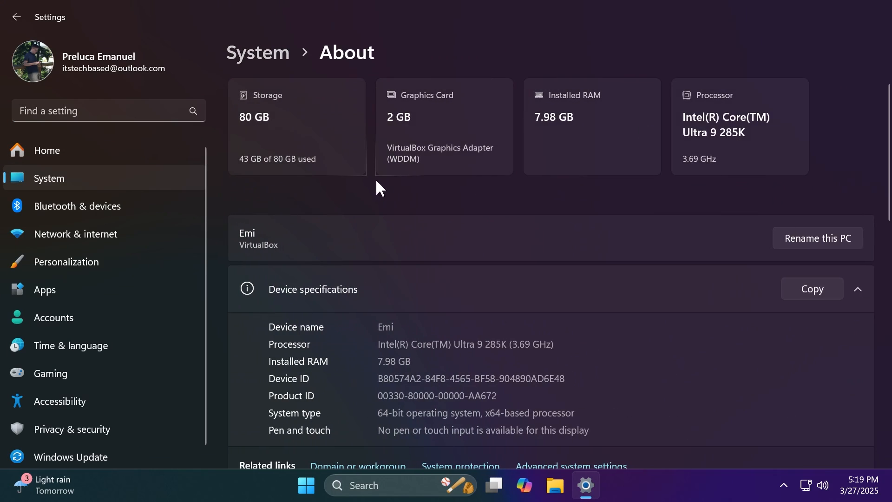
mouse_move(427, 183)
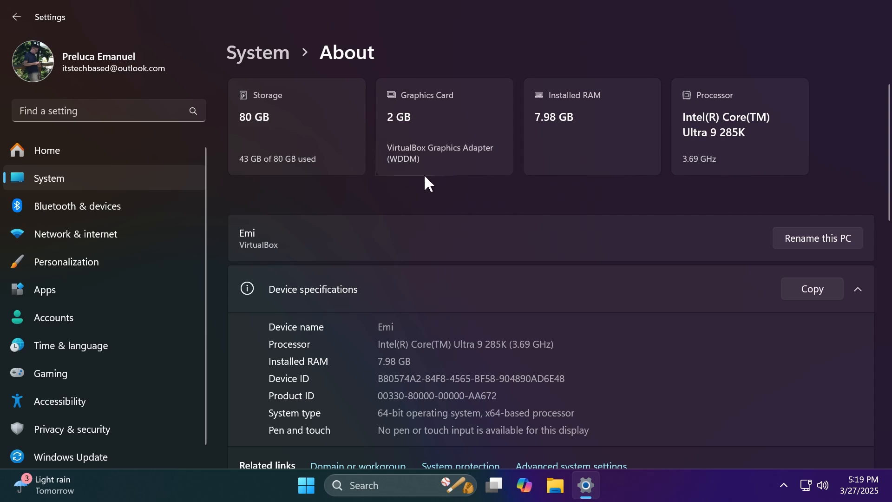
mouse_move(484, 192)
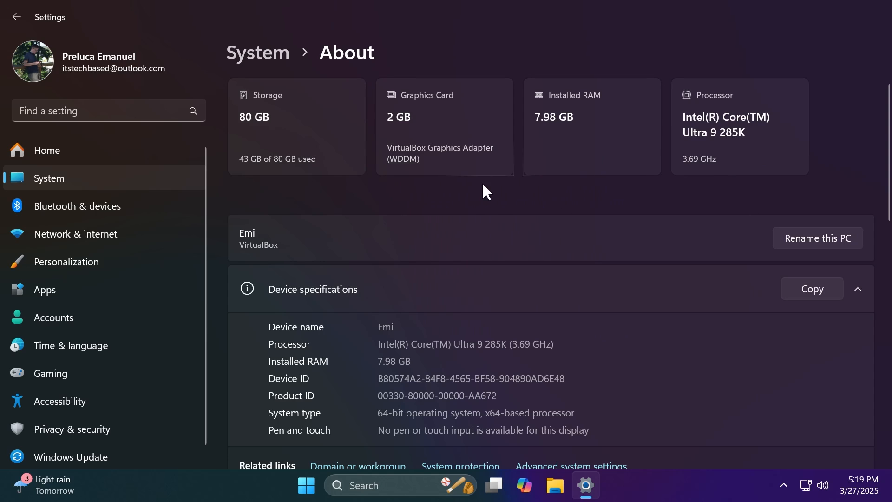
mouse_move(552, 126)
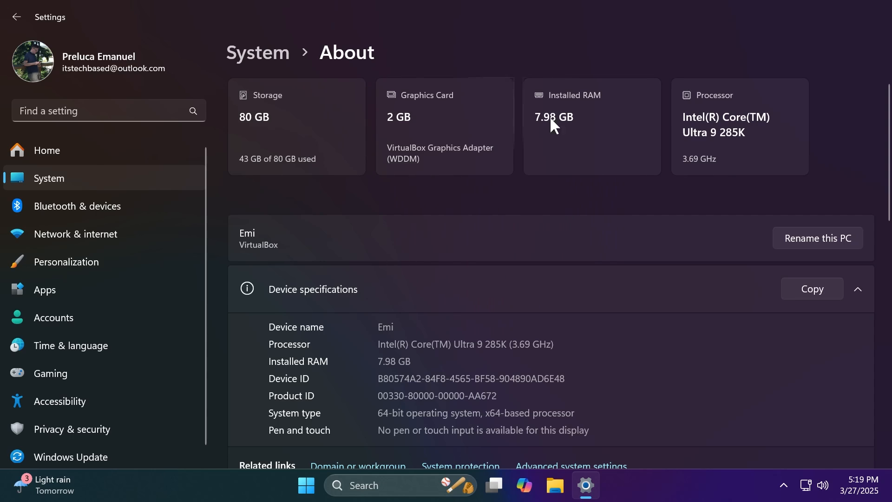
mouse_move(761, 142)
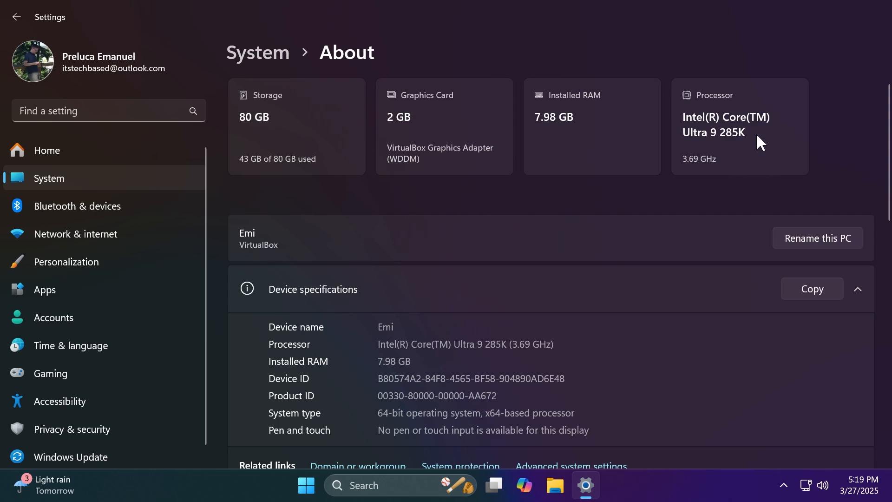
mouse_move(465, 126)
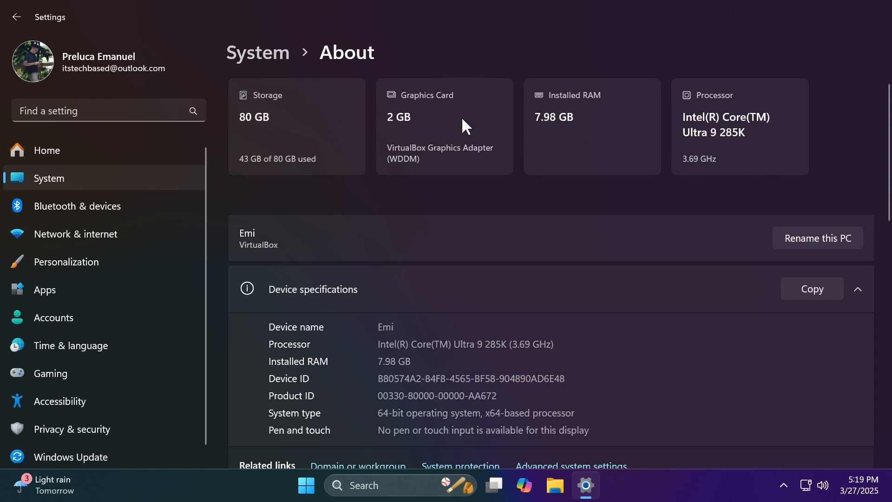
mouse_move(444, 113)
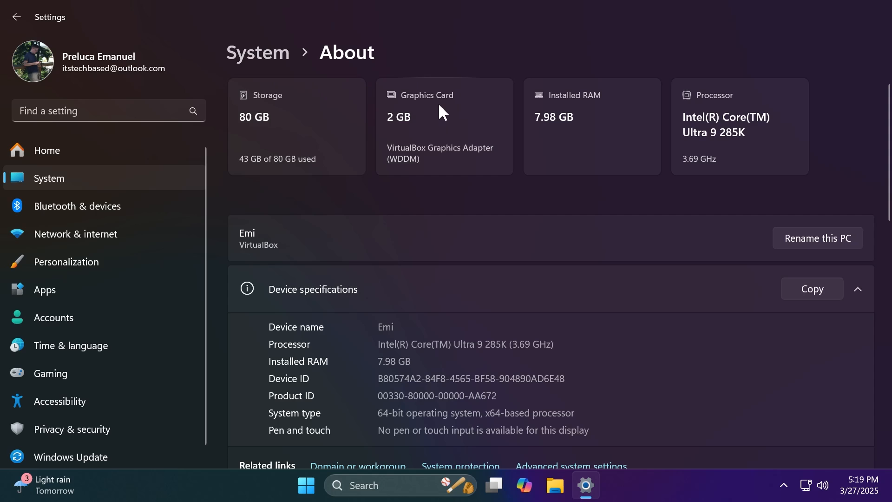
mouse_move(733, 122)
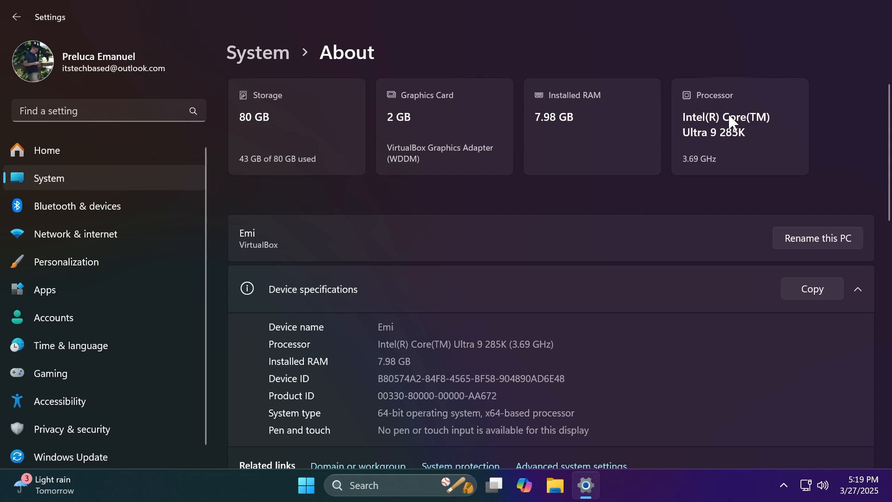
mouse_move(496, 187)
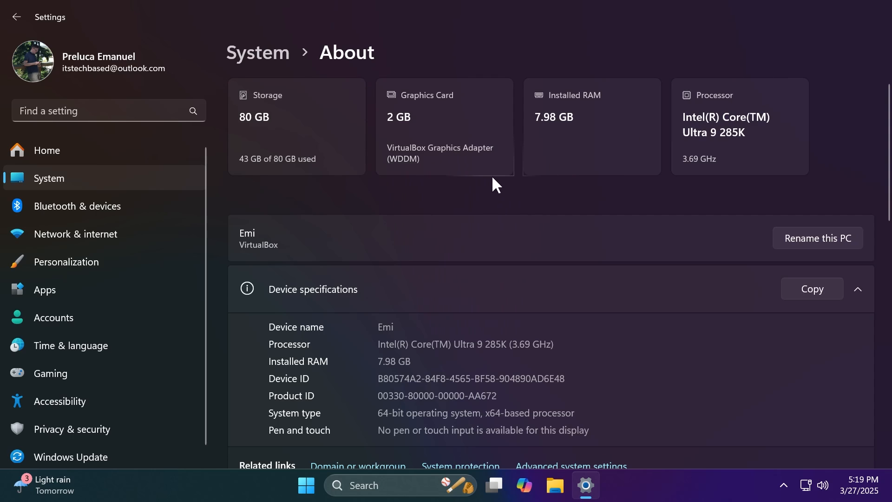
mouse_move(464, 187)
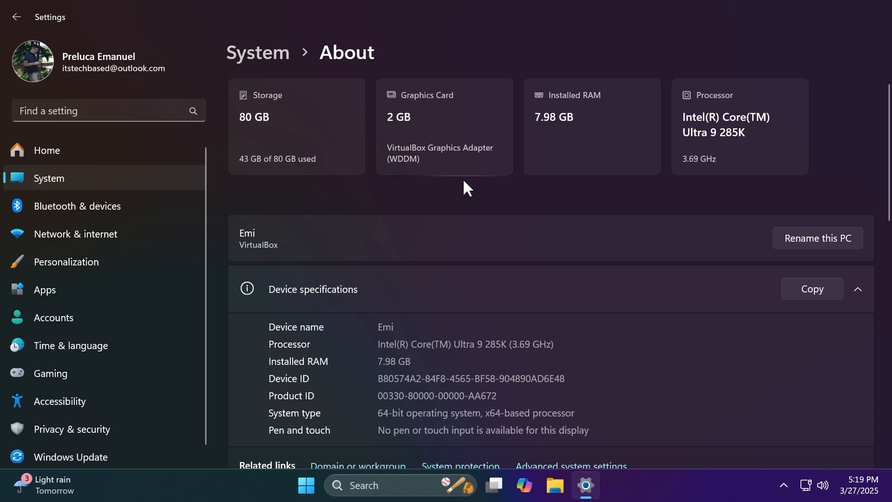
mouse_move(476, 185)
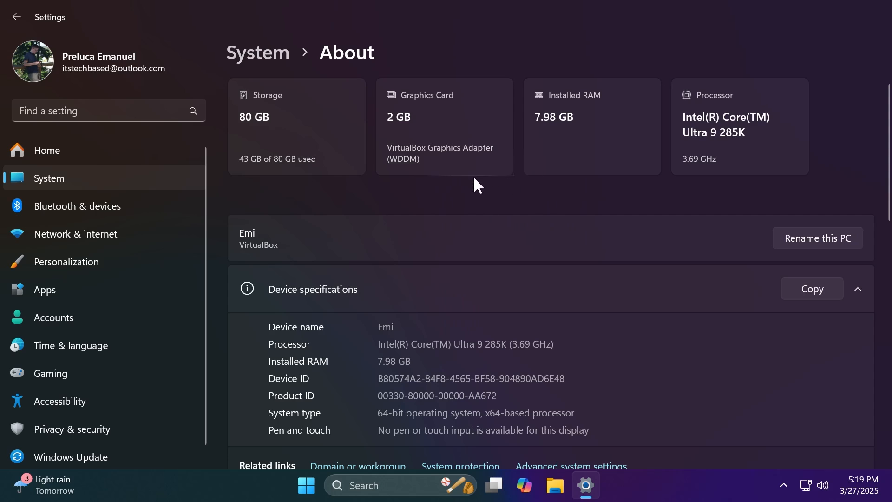
mouse_move(623, 253)
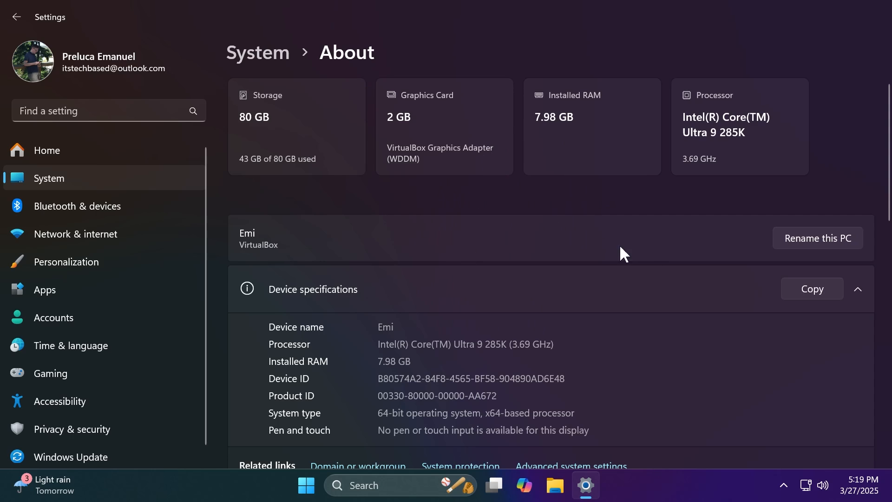
mouse_move(491, 63)
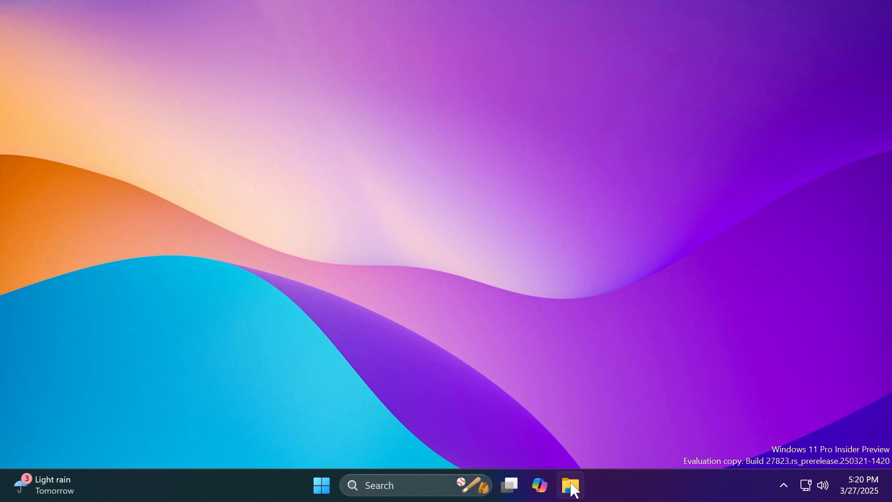
Launch File Explorer from the taskbar onto its Home page with Quick access folders.
click(569, 485)
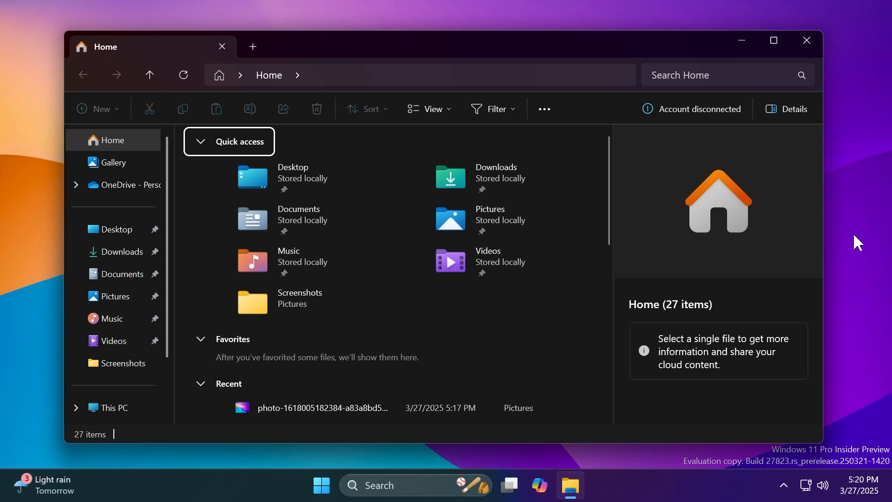
mouse_move(825, 244)
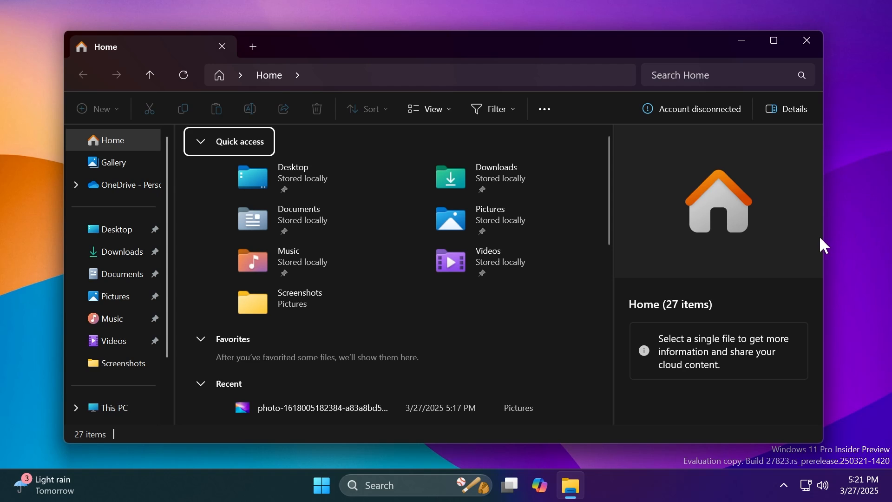
Close the File Explorer window, leaving the empty desktop.
click(585, 485)
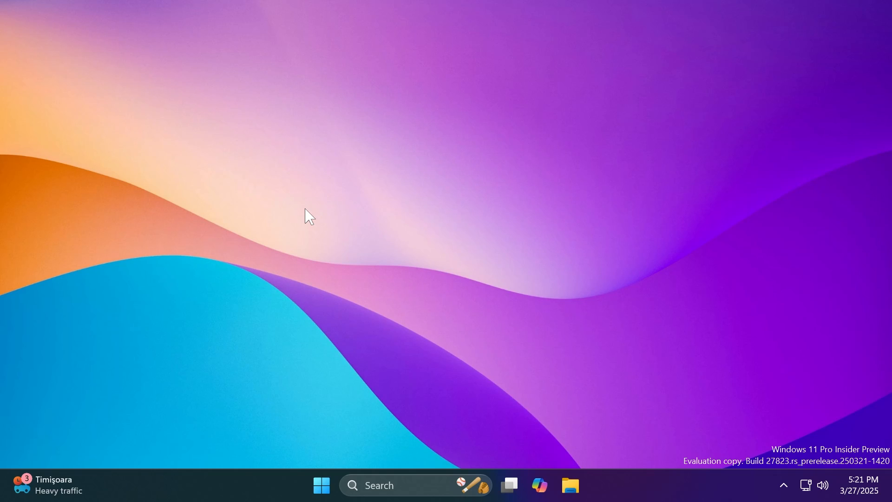
mouse_move(291, 224)
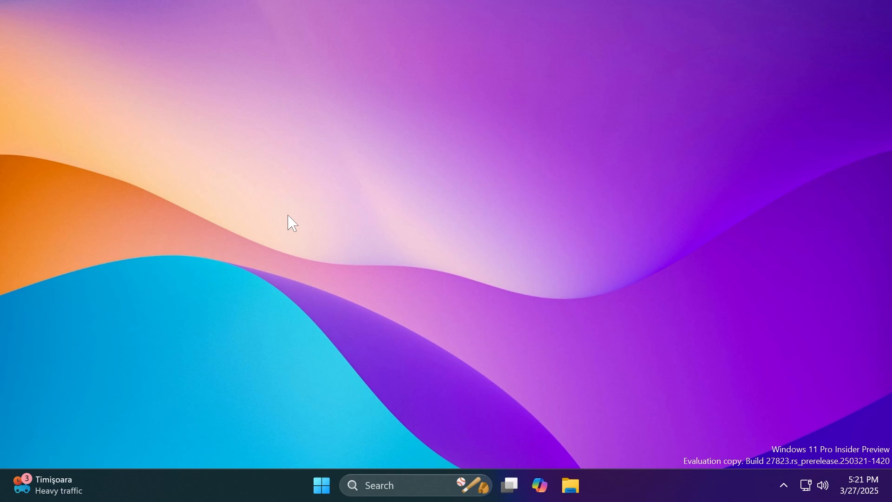
Reopen Settings from the taskbar as a smaller window on its Home page.
click(585, 485)
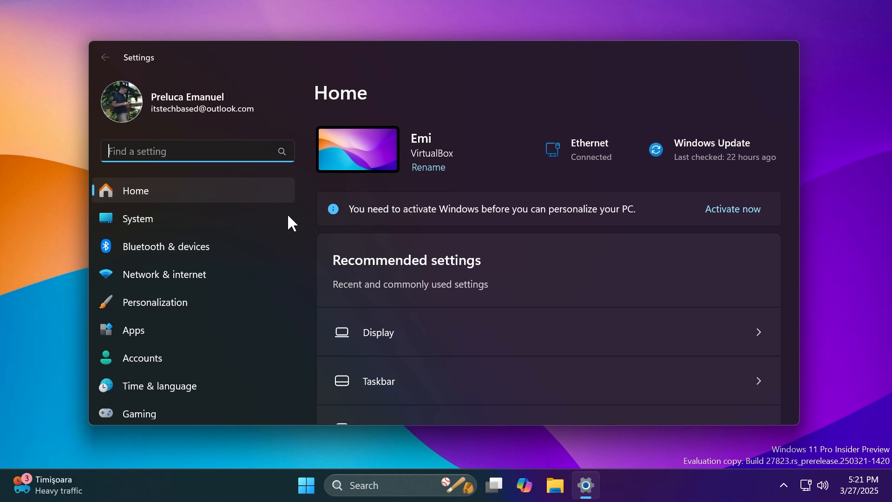
Show the Windows Update page, which reports the PC is up to date.
click(136, 218)
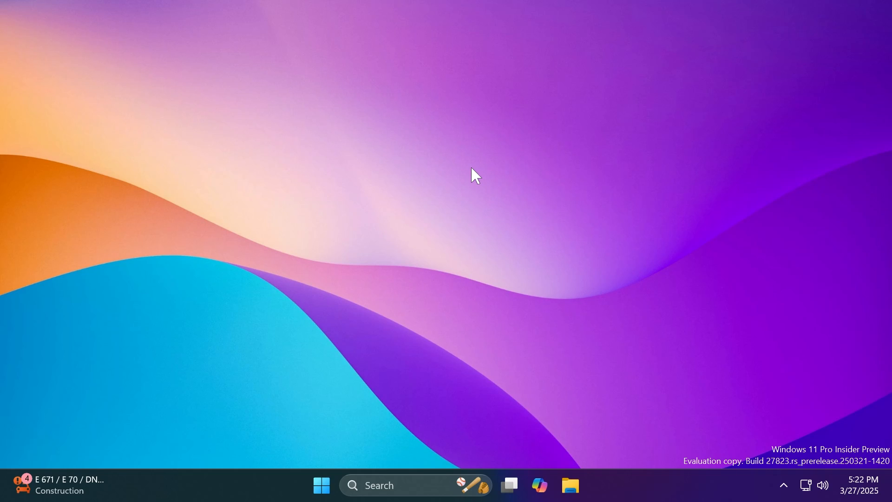
mouse_move(350, 188)
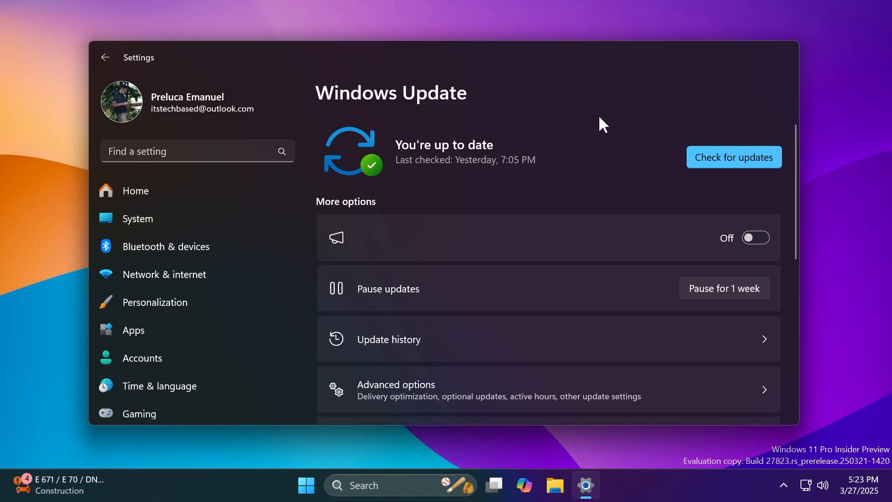
mouse_move(651, 202)
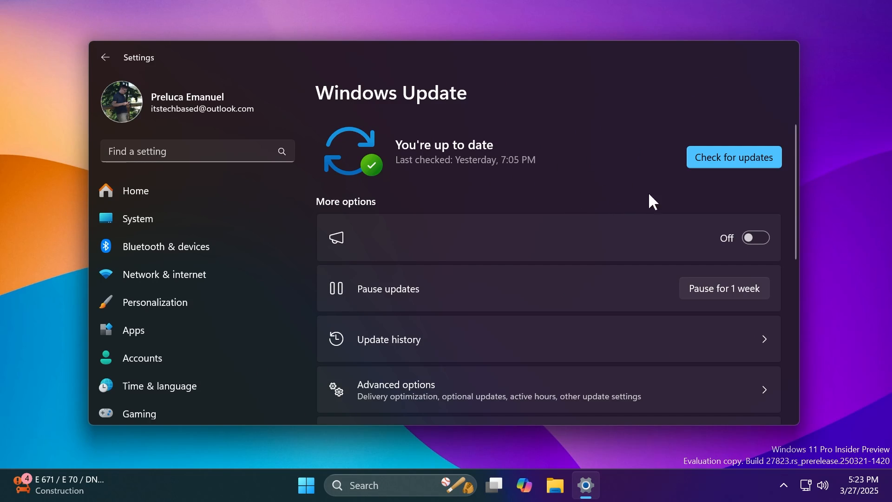
mouse_move(641, 192)
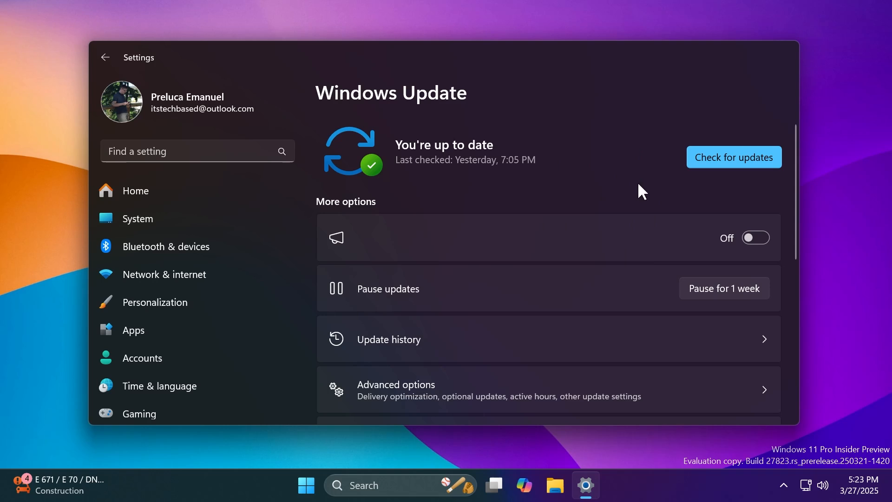
Turn the first Windows Update preference under More options from Off to On.
click(755, 237)
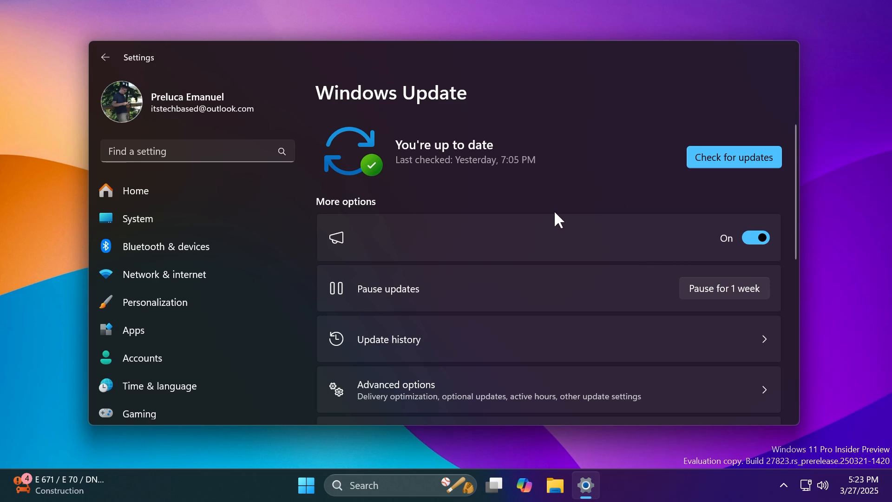
mouse_move(527, 222)
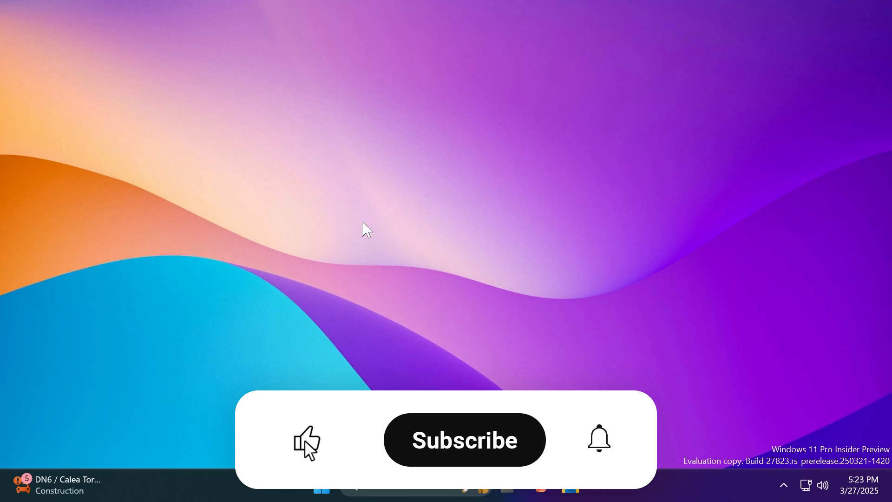
click(463, 439)
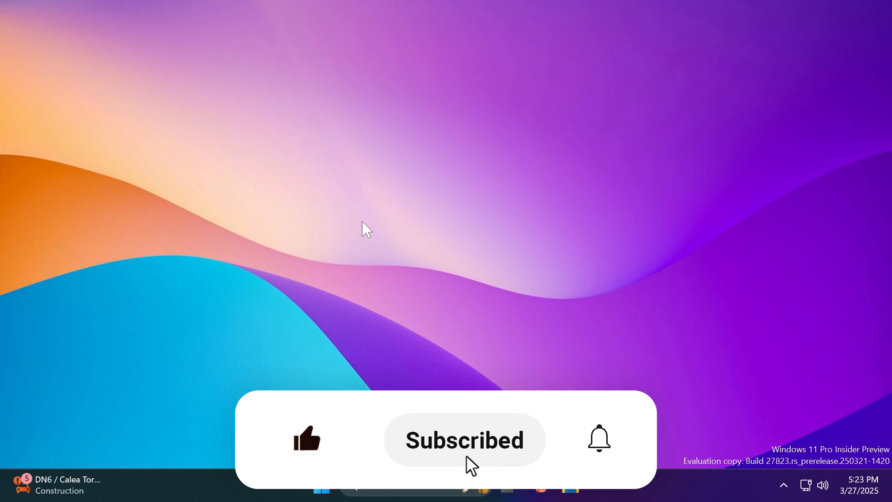
click(598, 439)
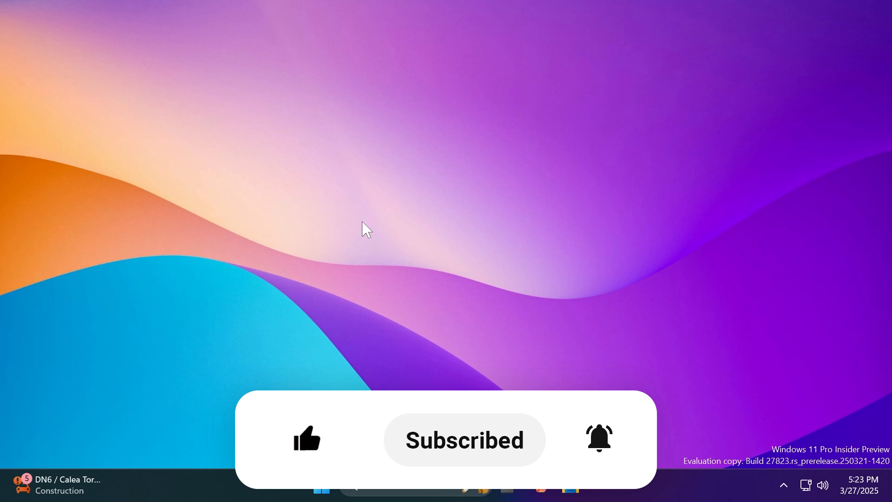